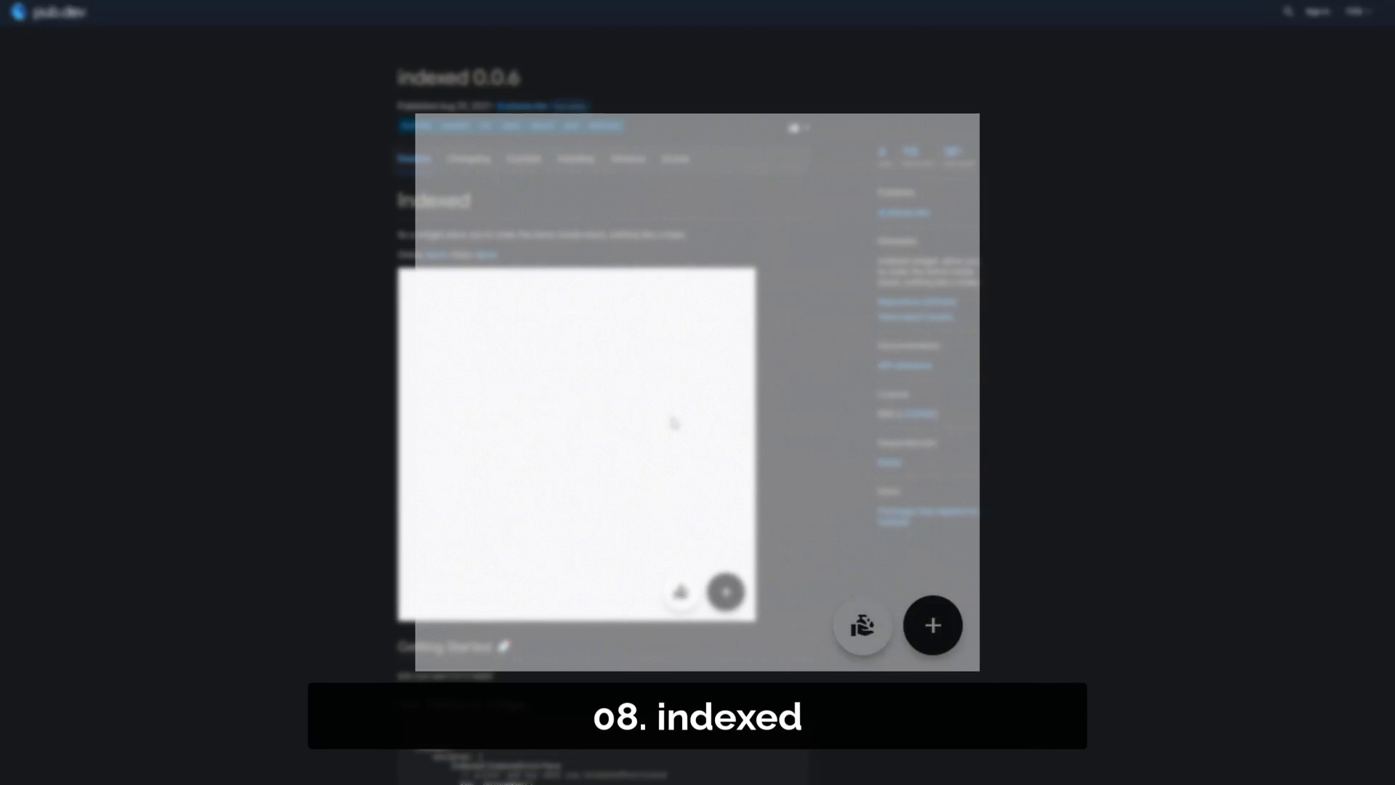
Advance from the indexed demo to cool_dropdown and play its fruit and emoji dropdown demo
left_click(932, 626)
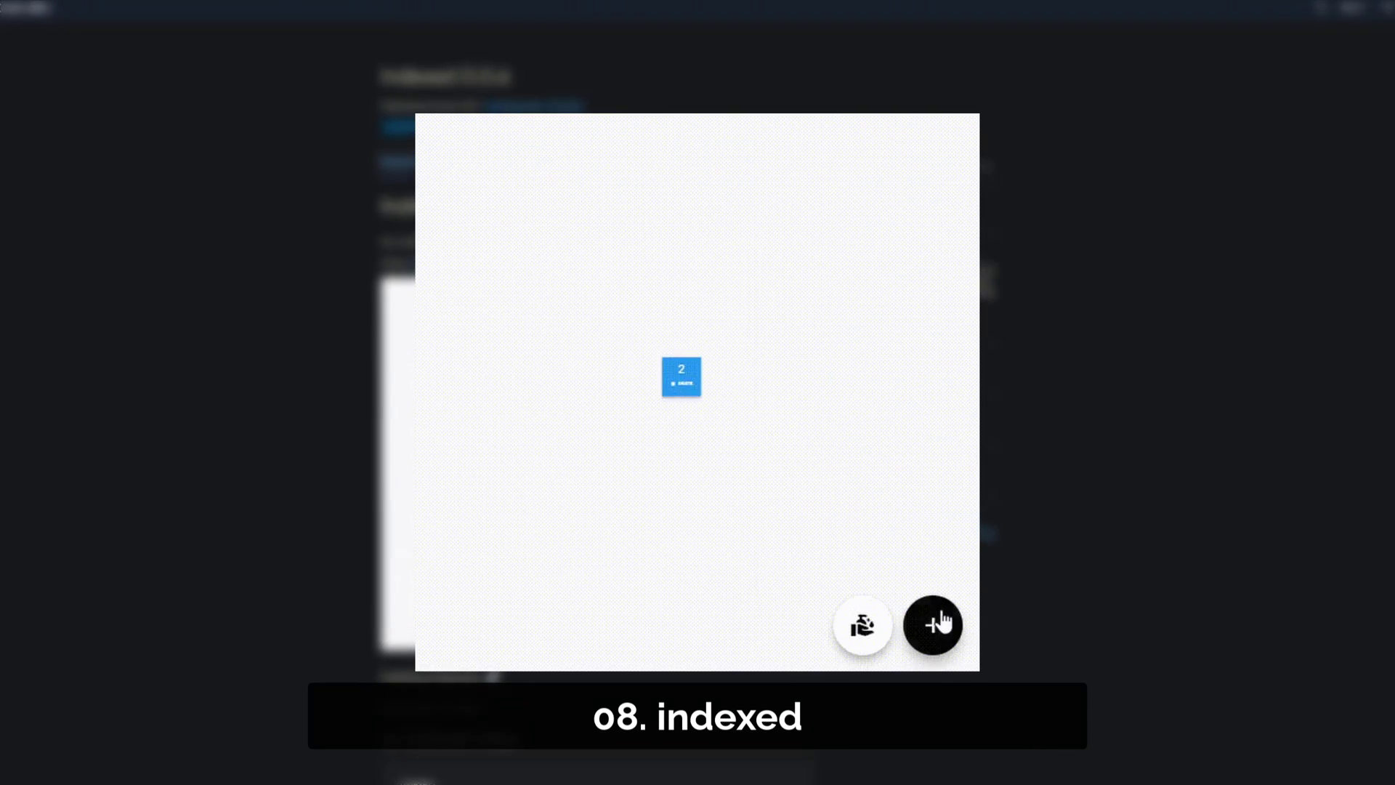
left_click(932, 624)
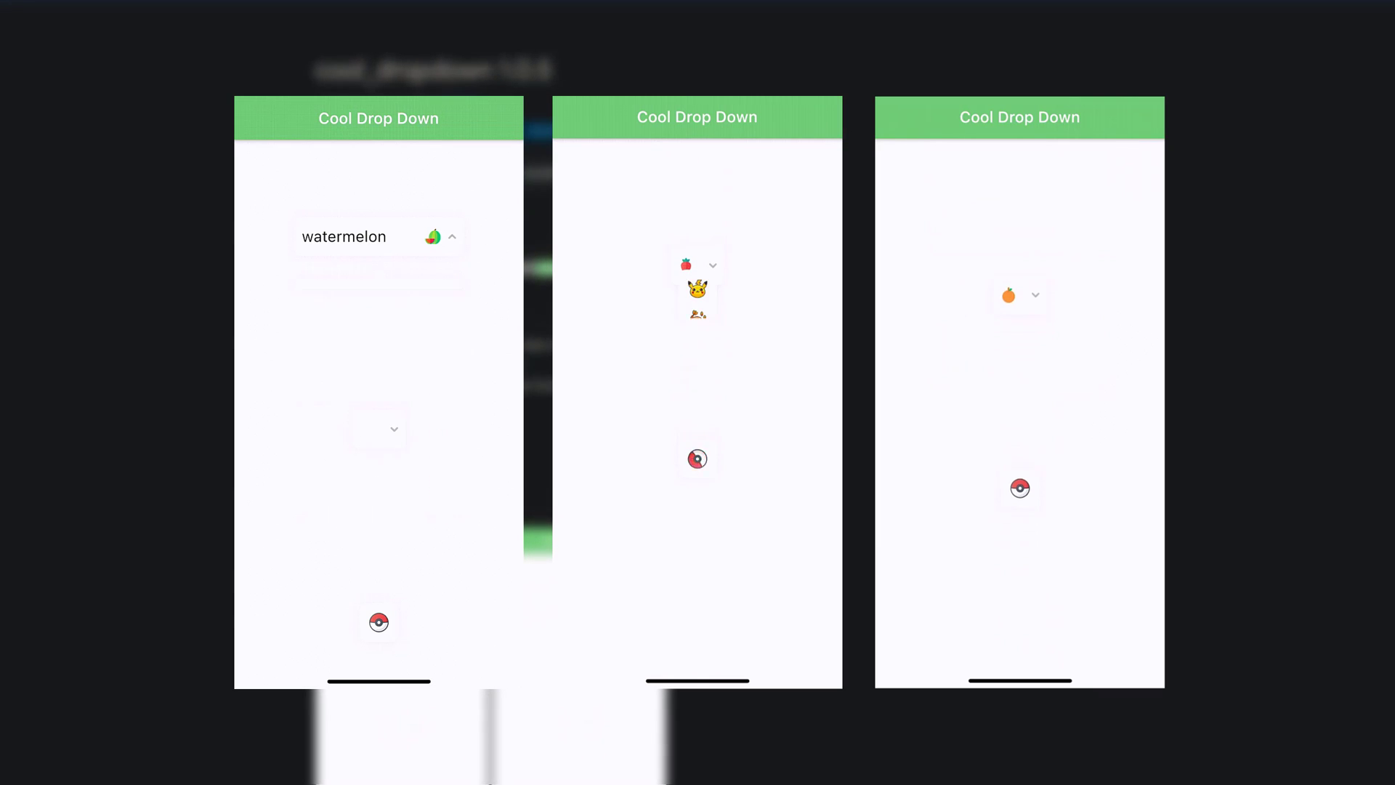
left_click(1019, 294)
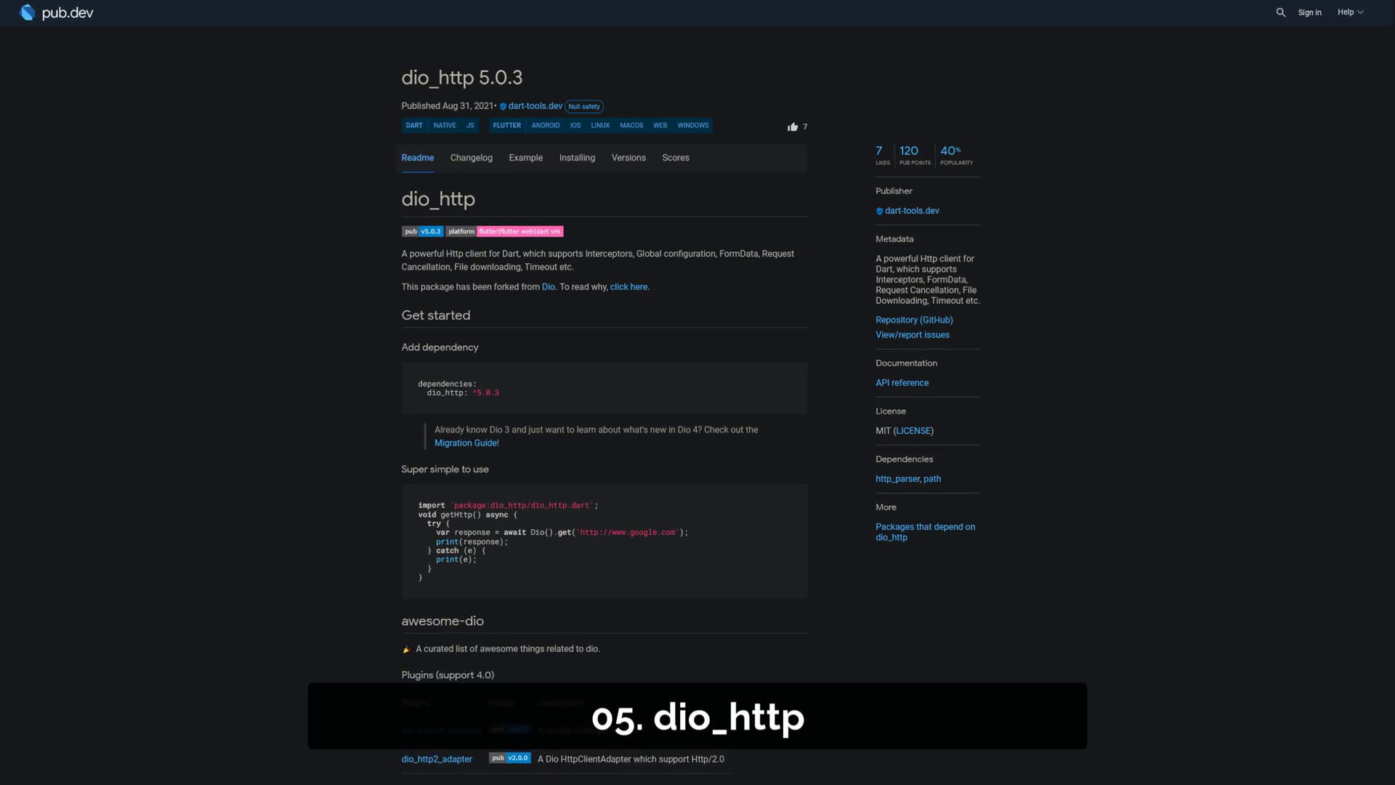
Scroll the dio_http 5.0.3 readme through its dependency and usage code
scroll("down", 3)
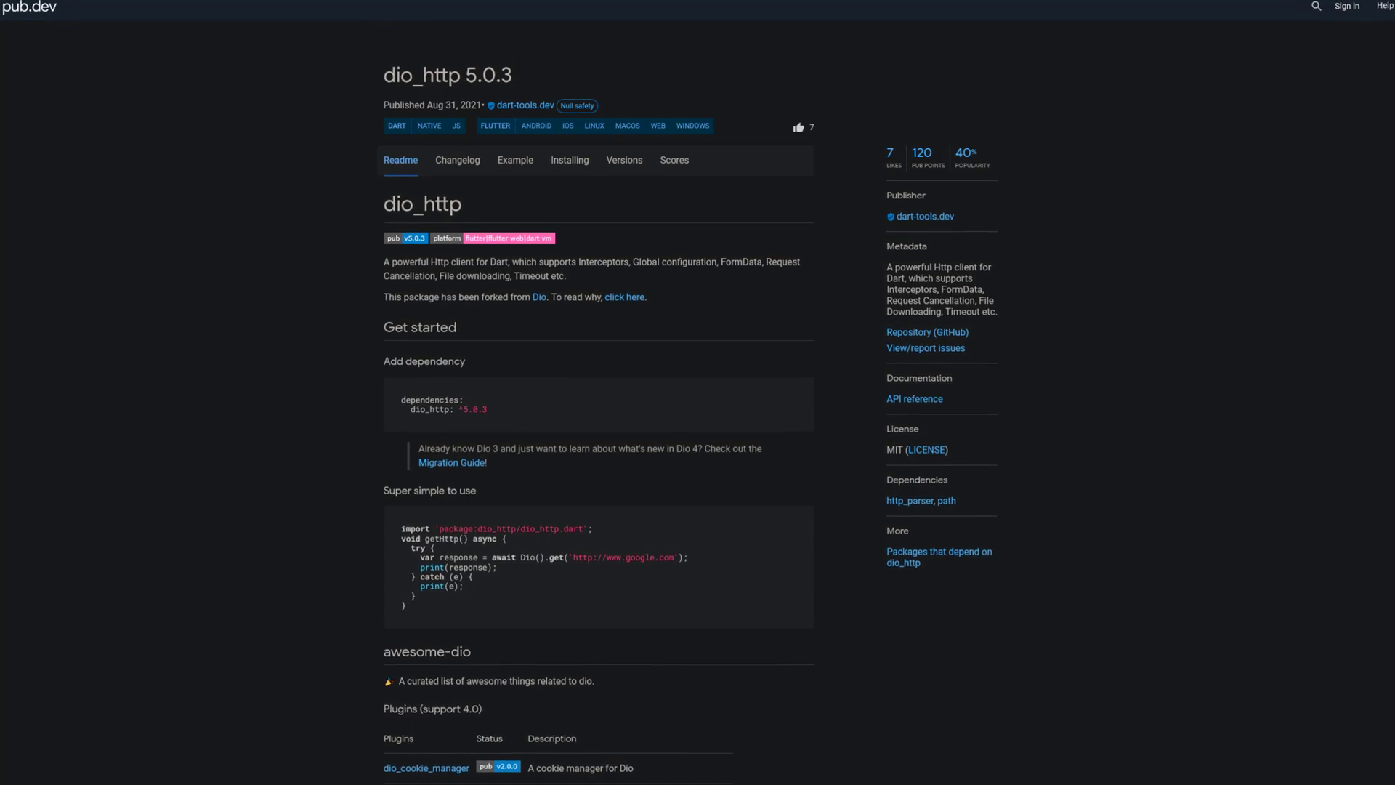
scroll("down", 3)
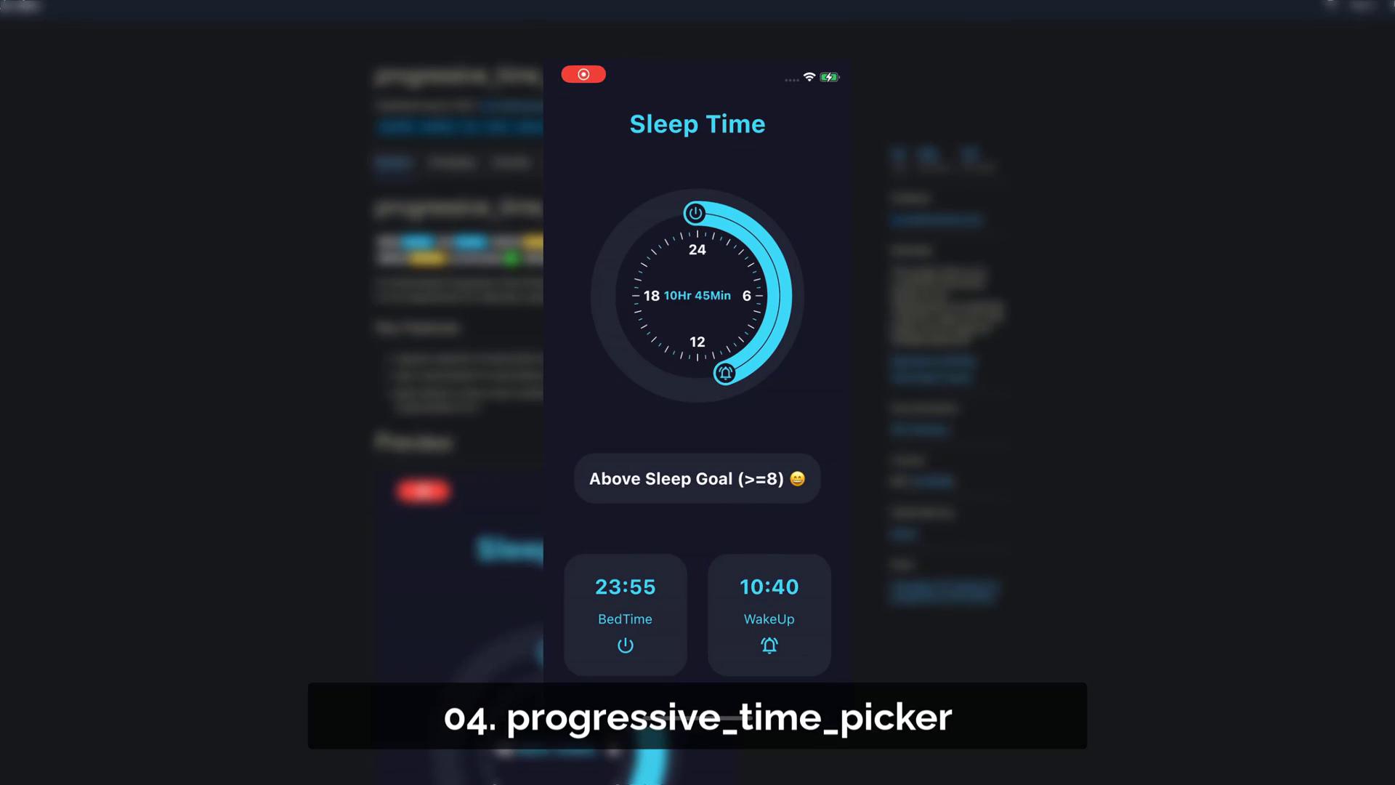
Drag the Sleep Time picker handles to bedtime 00:15 and wake-up 09:30
left_click_drag(727, 372, 748, 360)
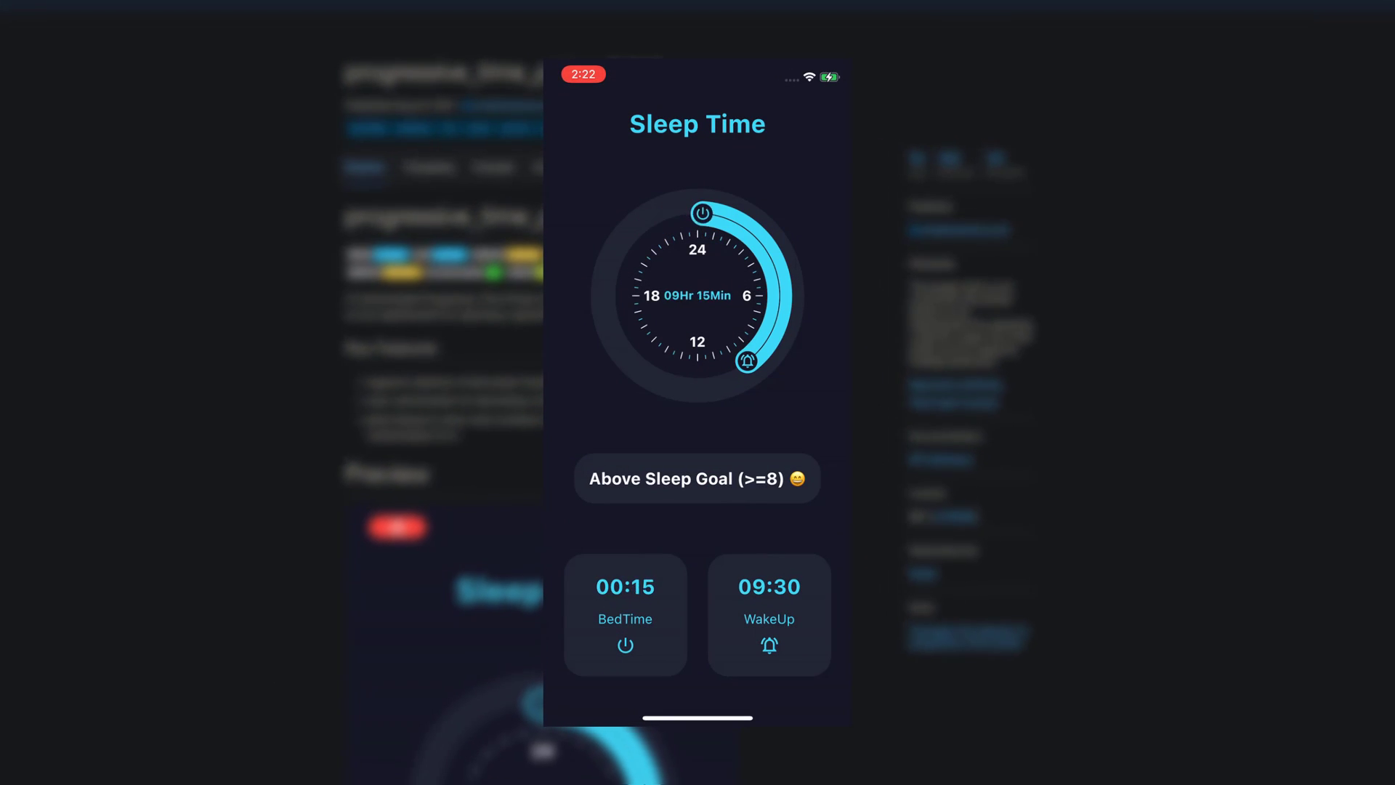
left_click_drag(702, 213, 649, 227)
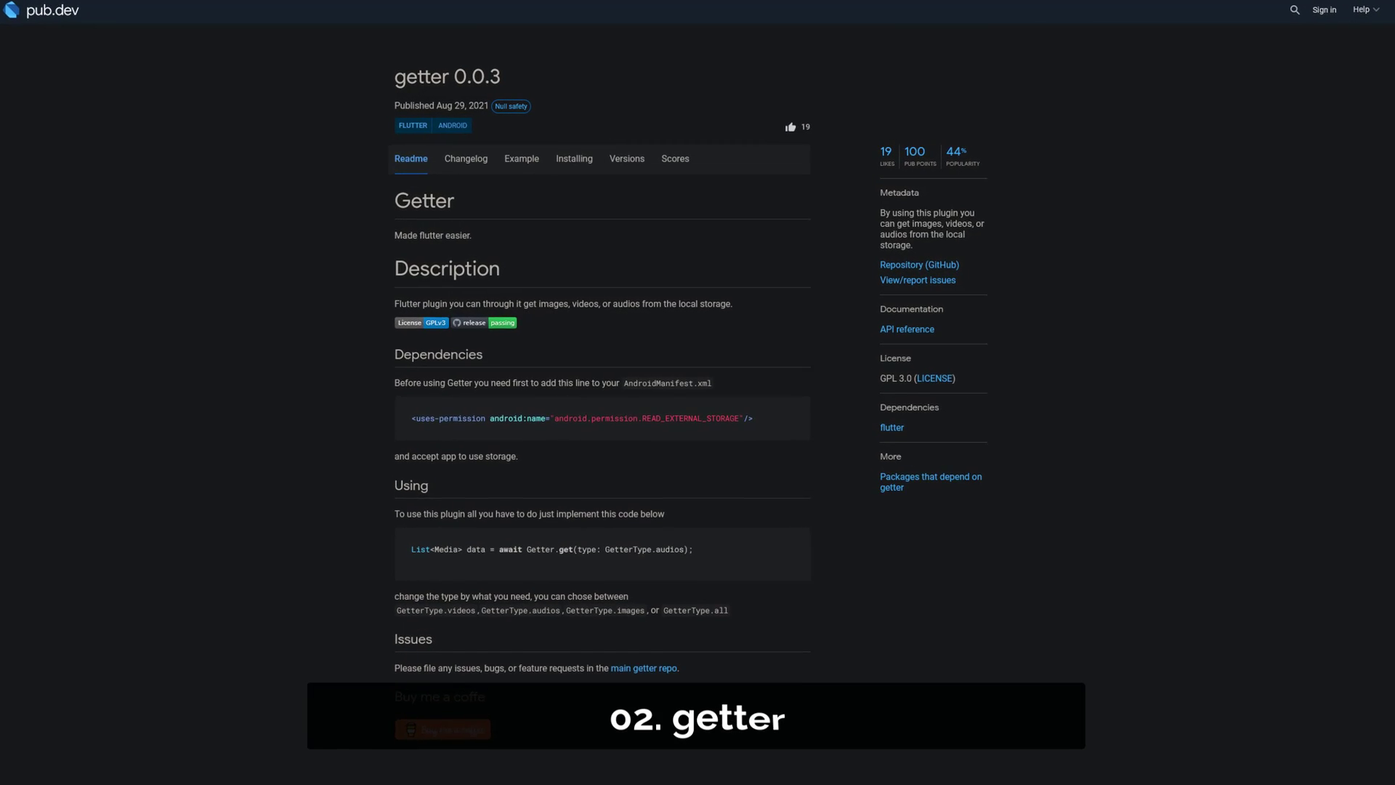
Scroll the getter 0.0.3 readme, then open Features in the flutter_carplay CarPlay demo
scroll("down", 3)
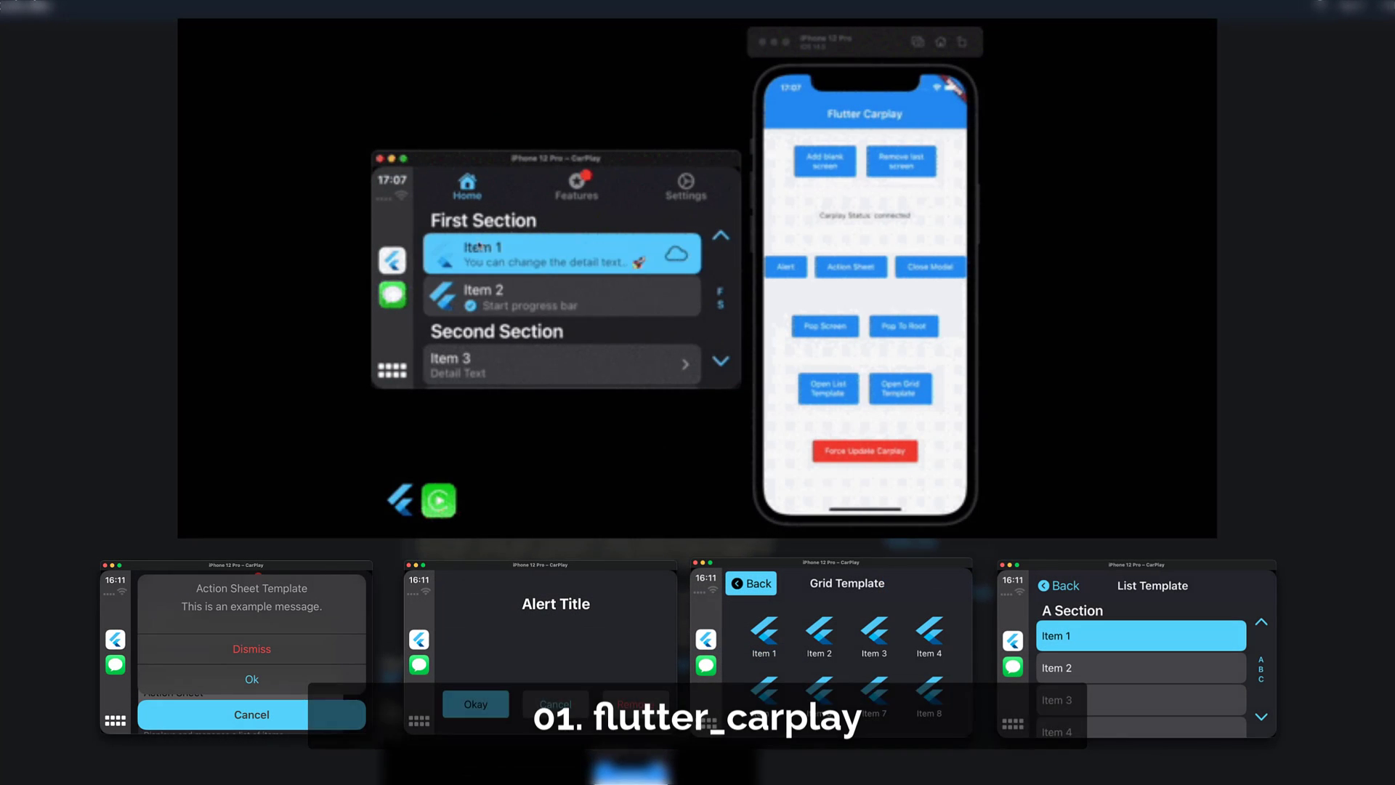
left_click(576, 187)
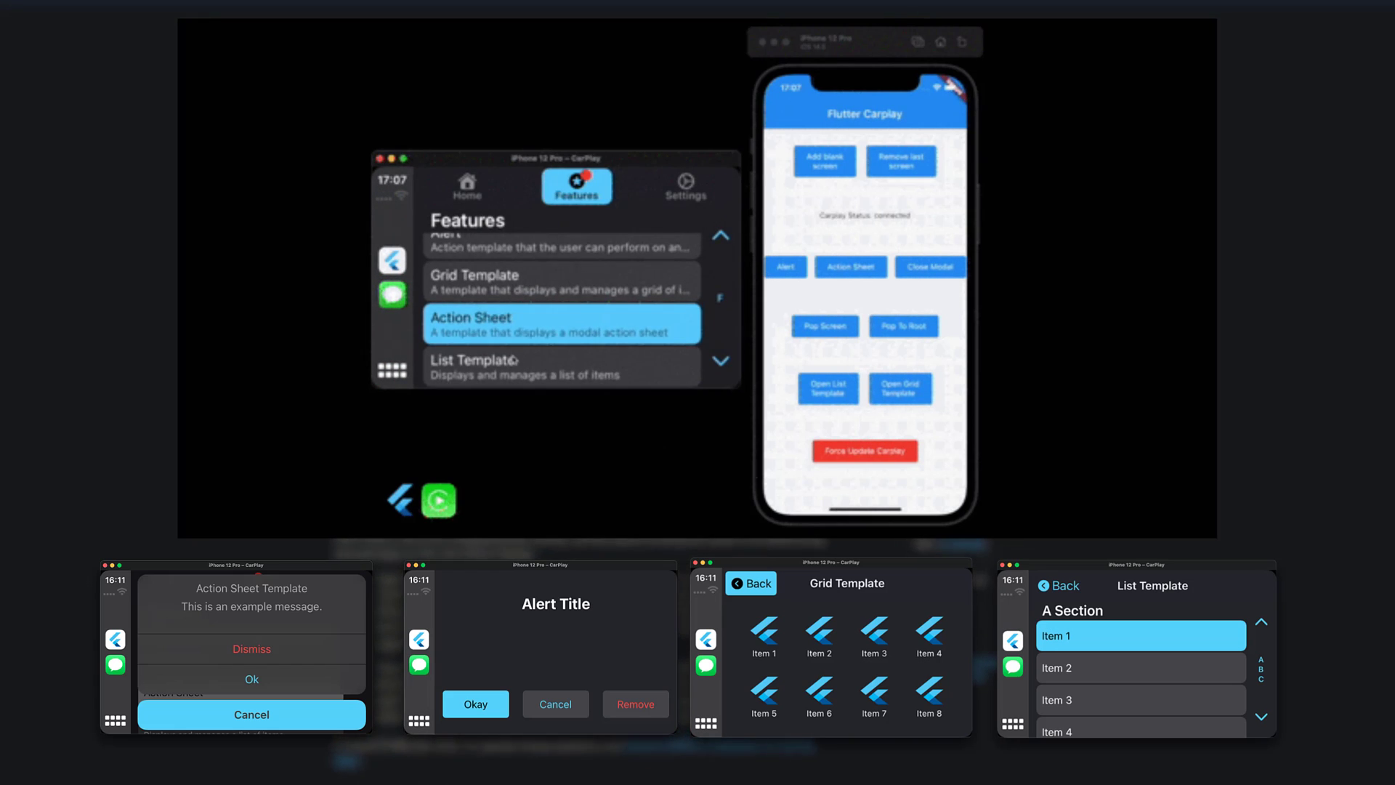
left_click(560, 323)
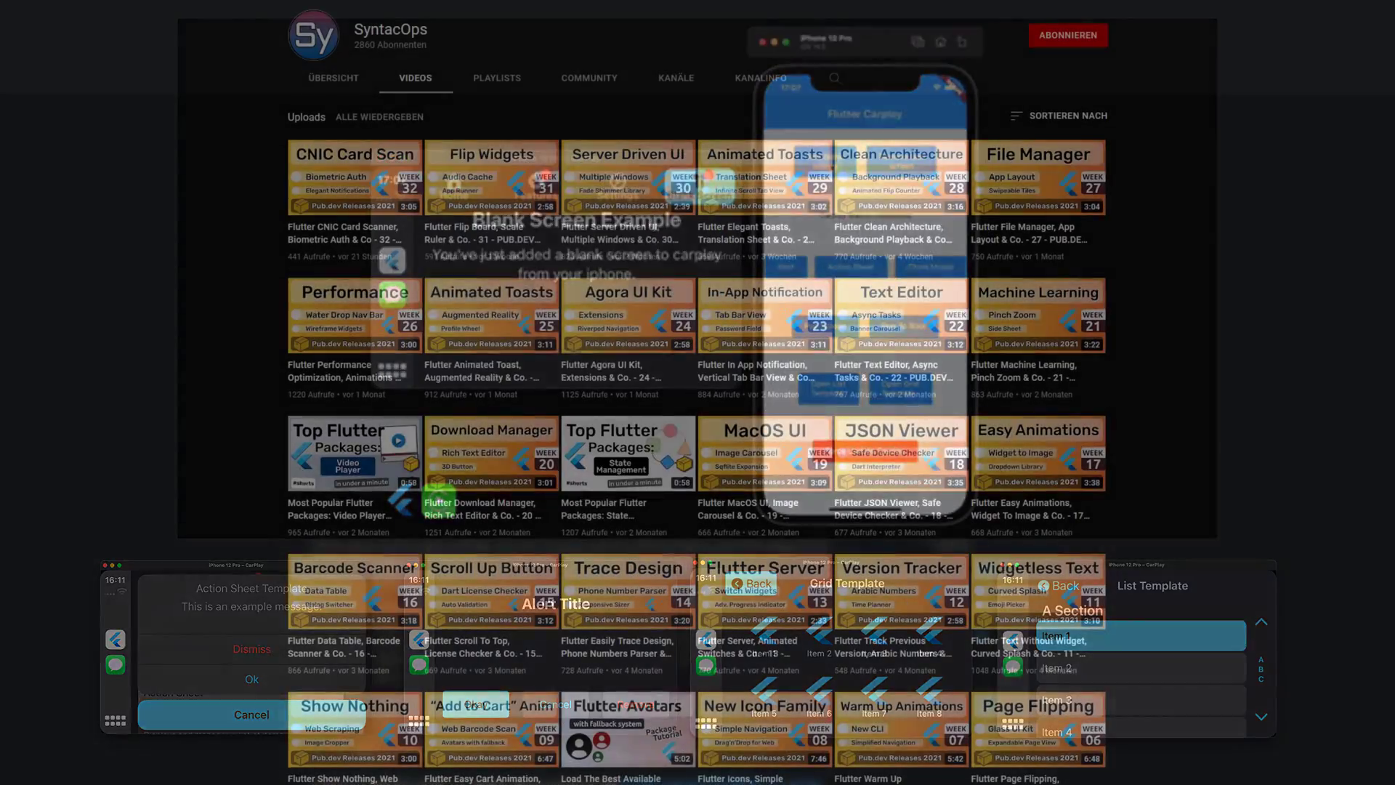
Leave the channel video grid for pub.dev and scroll toward Most popular packages
left_click(1067, 35)
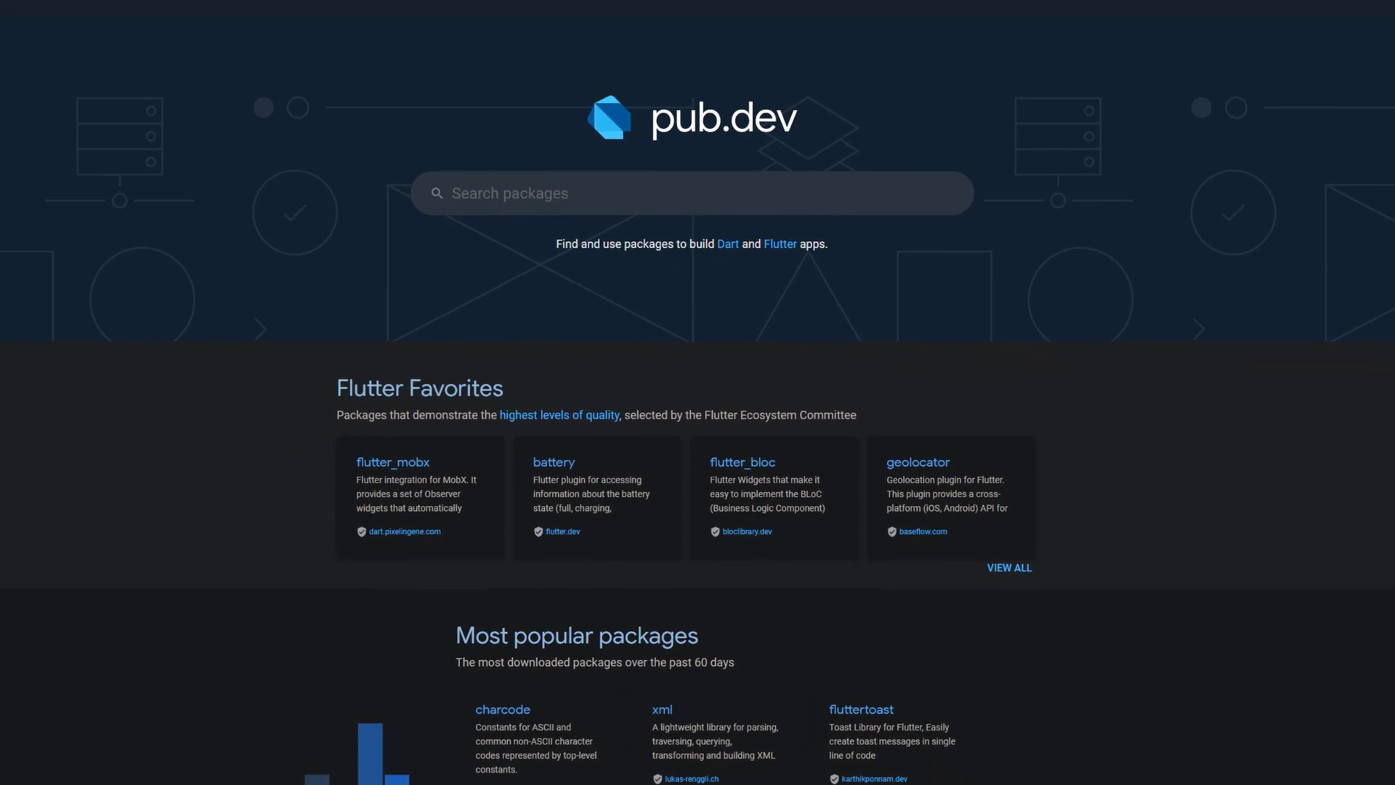
scroll("down", 3)
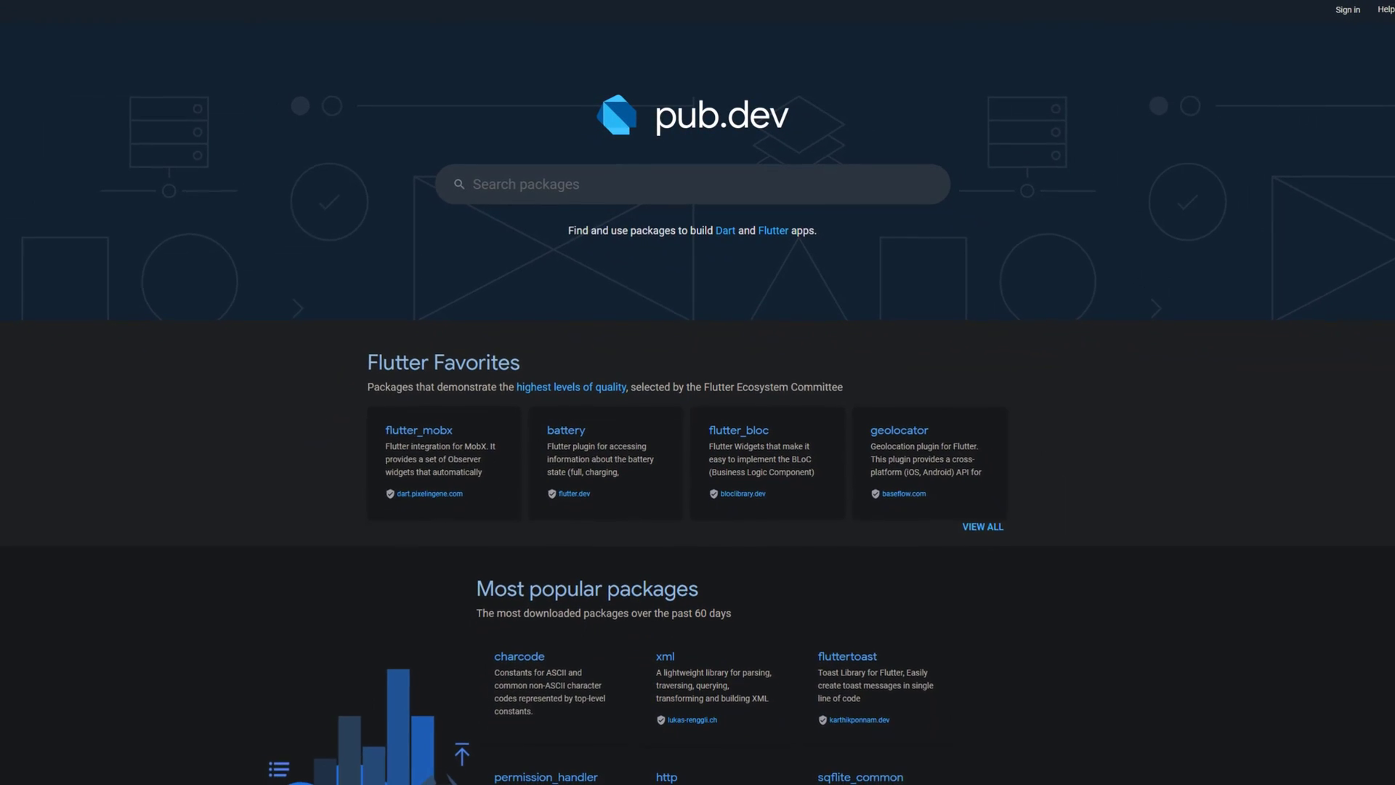